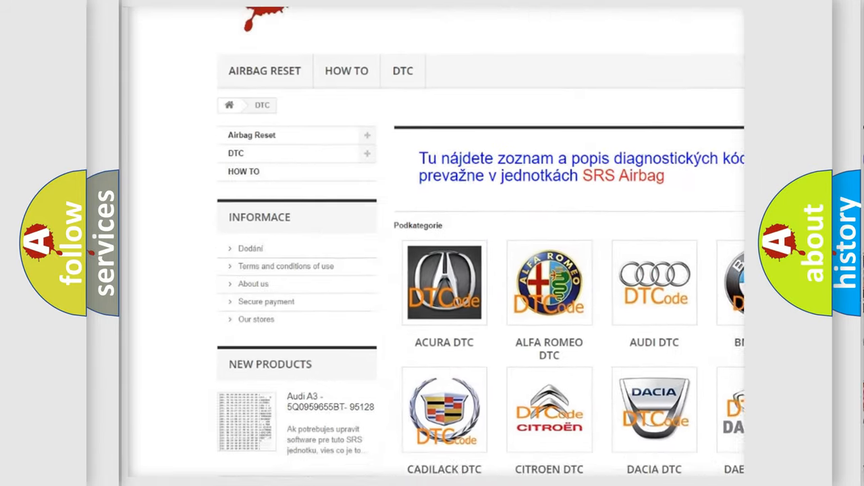
{"action": "scroll", "scroll_direction": "down", "scroll_amount": 3}
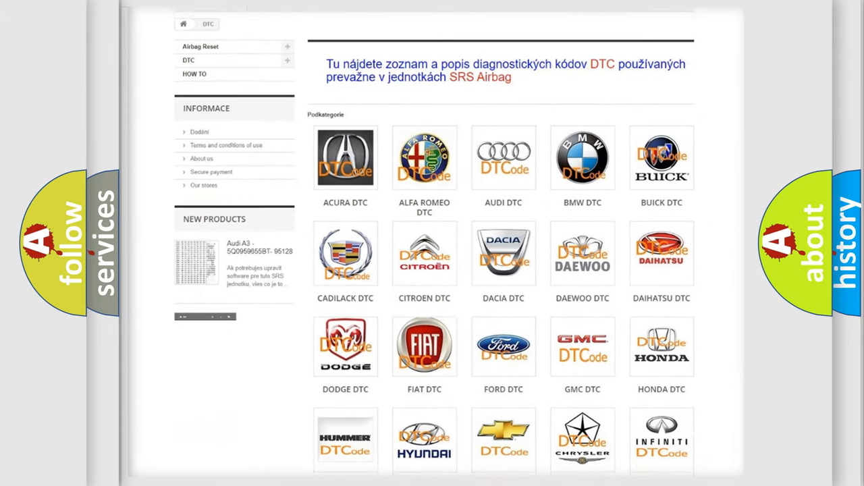
{"action": "scroll", "scroll_direction": "down", "scroll_amount": 3}
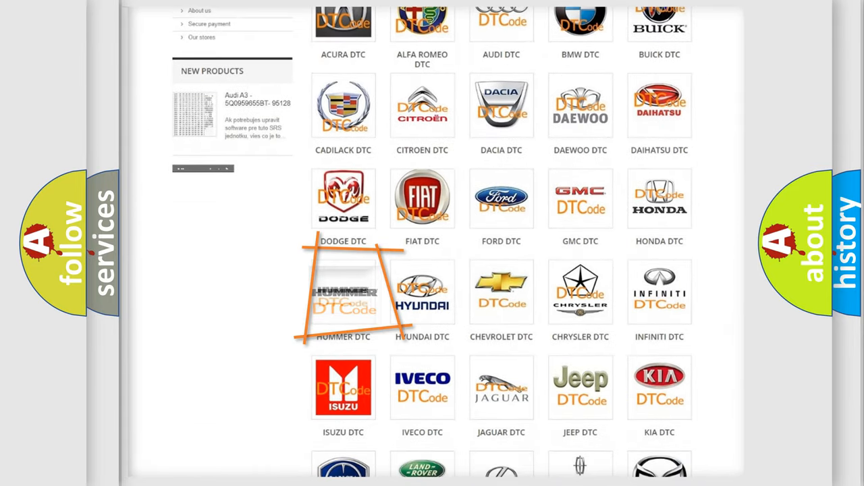